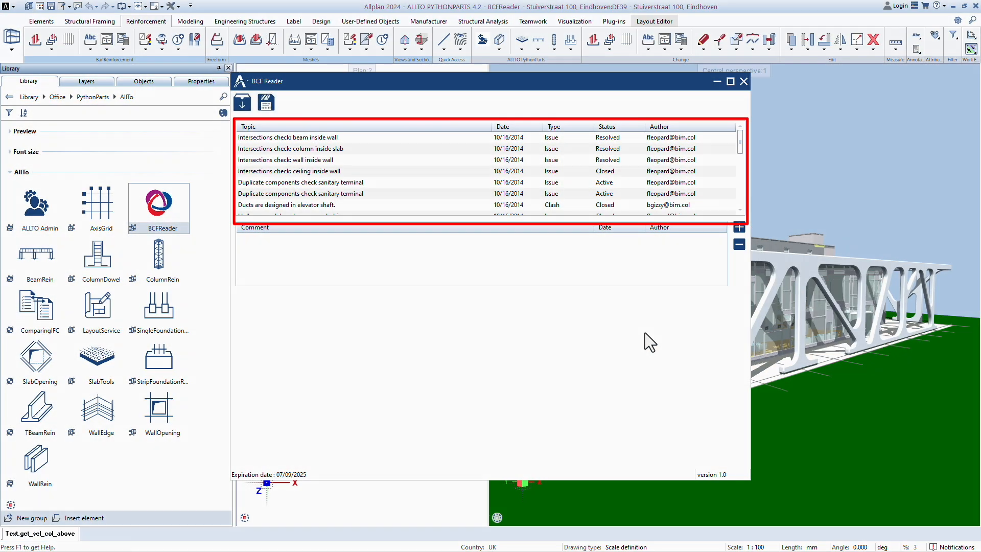
- Review a topic's comments, start a new comment and cancel it, leaving the BCF Reader closed
left_click(288, 137)
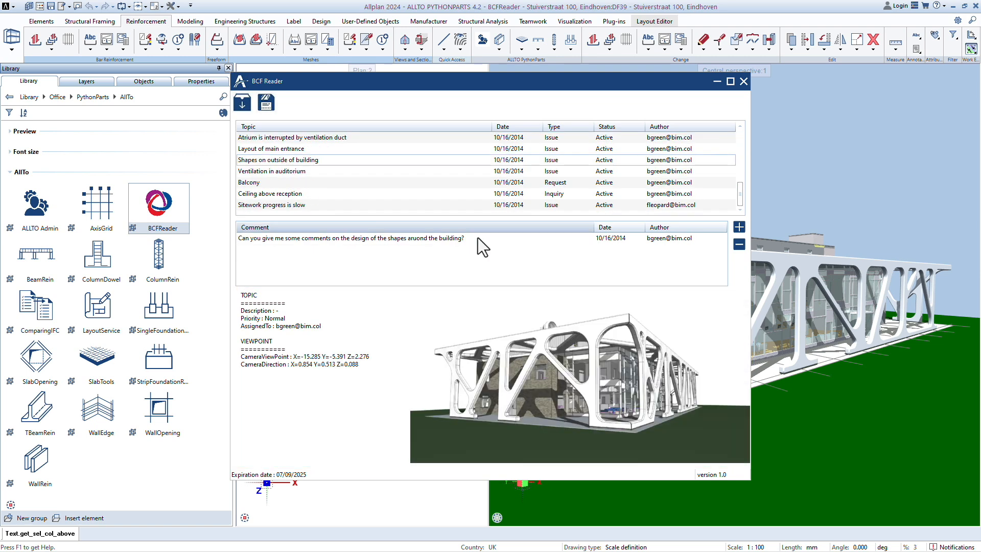
left_click(738, 227)
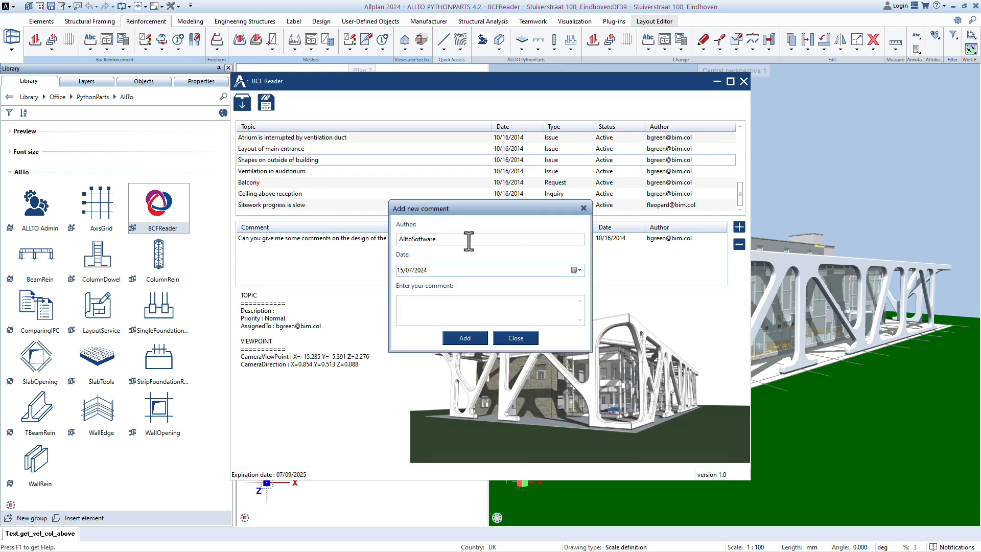
left_click(514, 338)
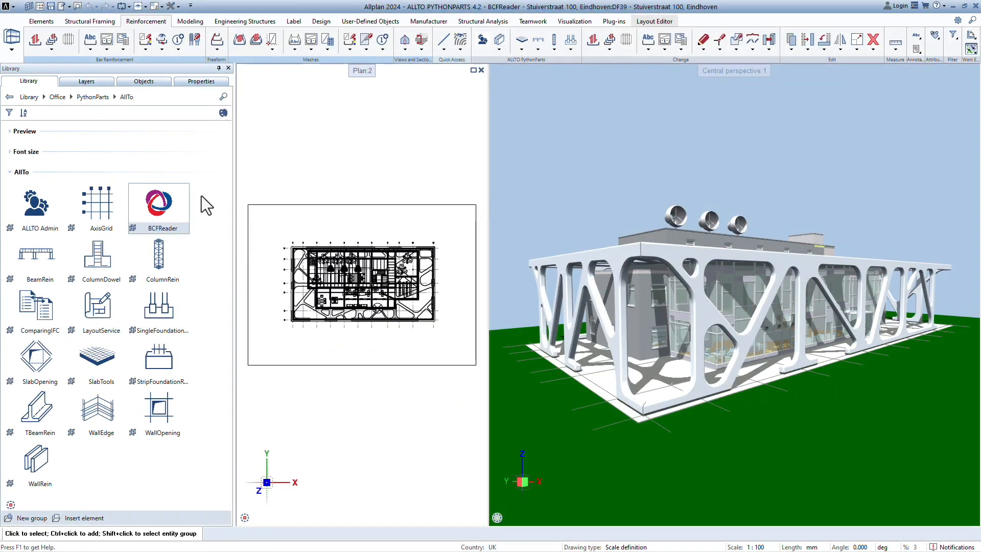
mouse_move(169, 215)
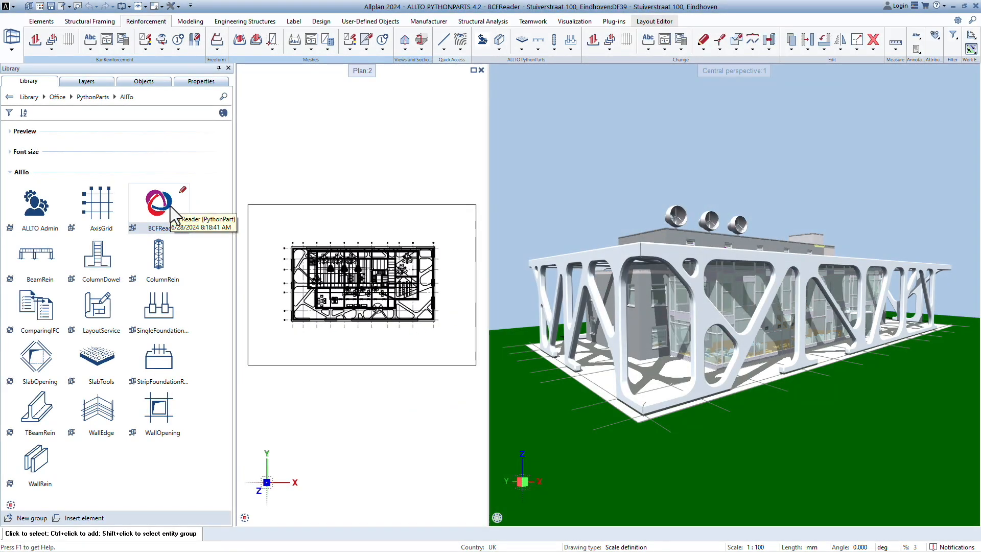
- Launch BCFReader from the Library and load MyProject2.bcfzip from the Desktop
double_click(159, 203)
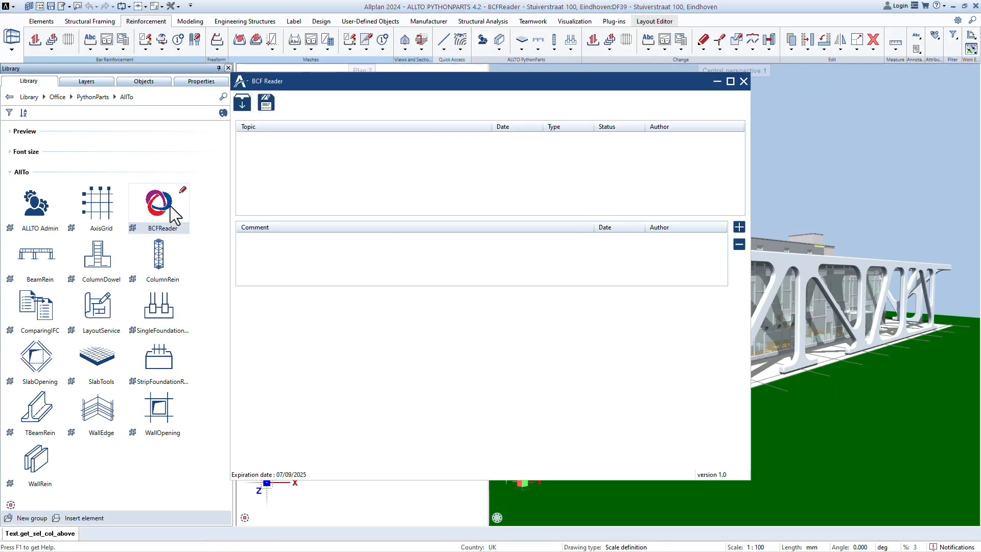
mouse_move(242, 102)
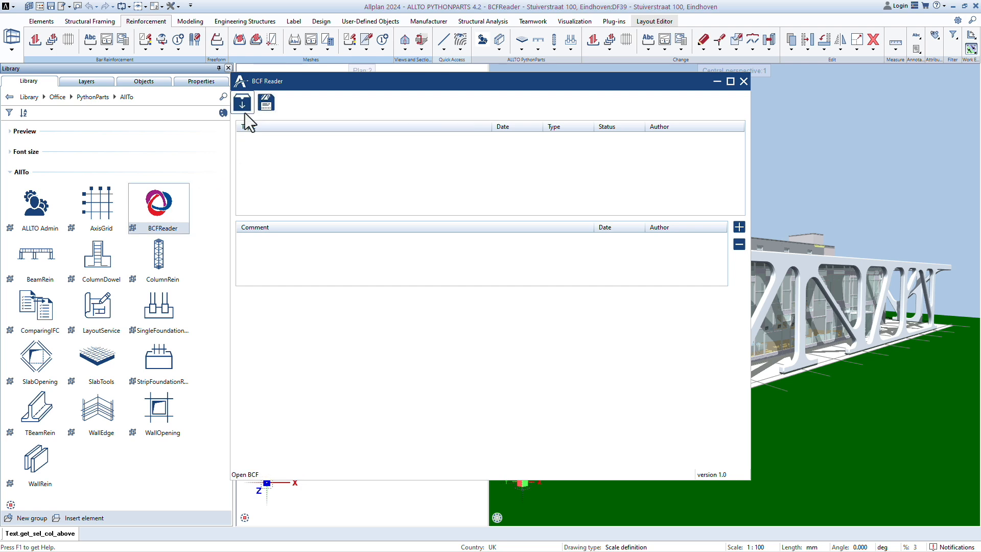
left_click(241, 101)
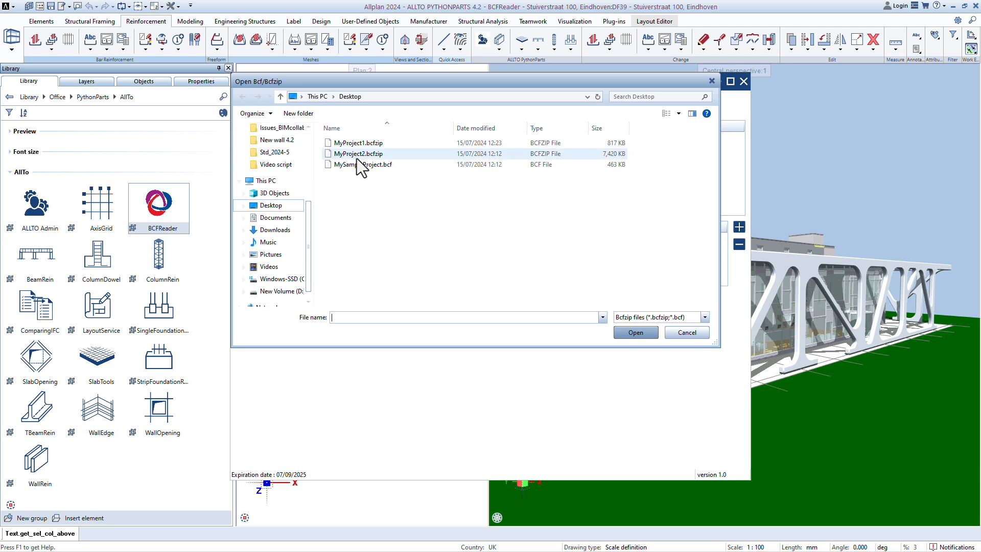
left_click(359, 154)
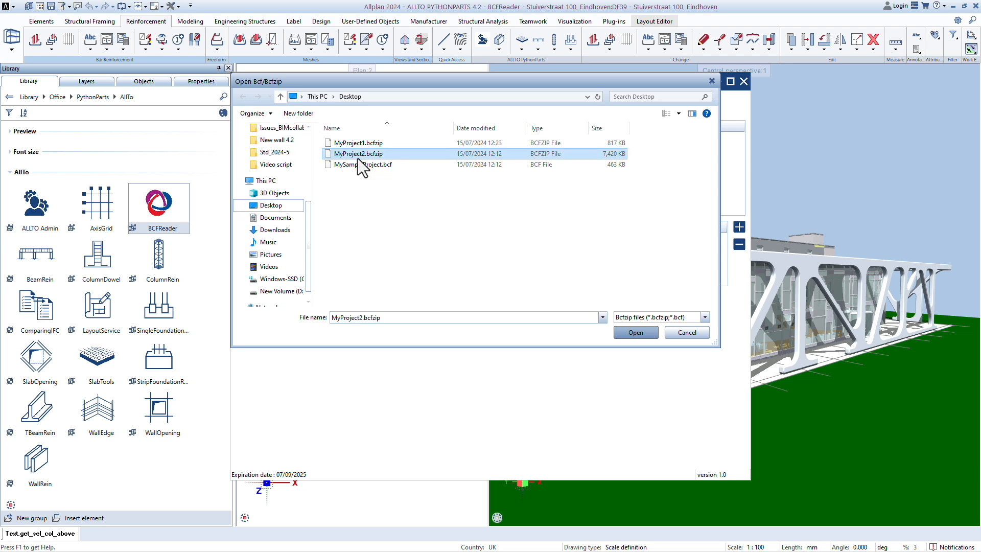
left_click(635, 332)
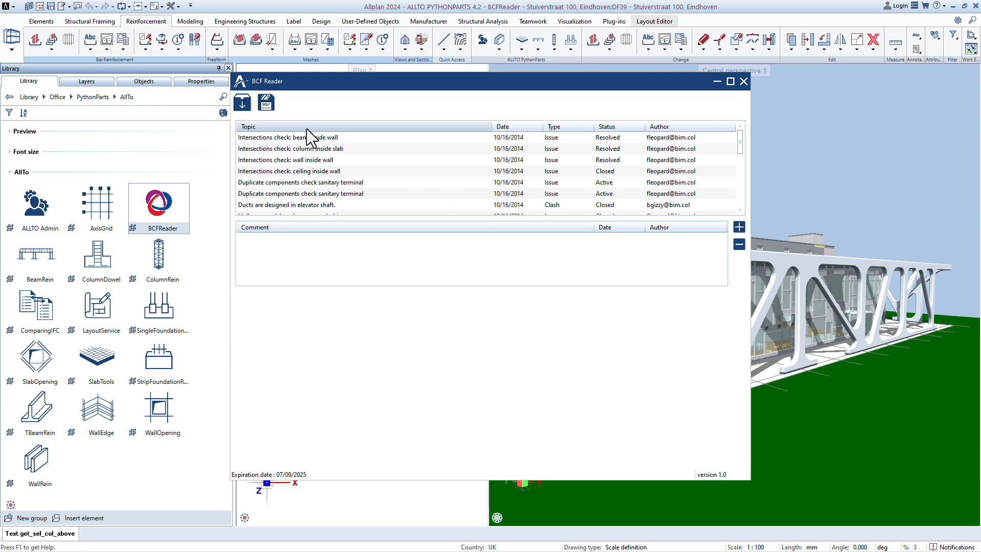
- Show the first topic, then the 'Shapes on outside of building' topic with its comment and viewpoint
left_click(288, 137)
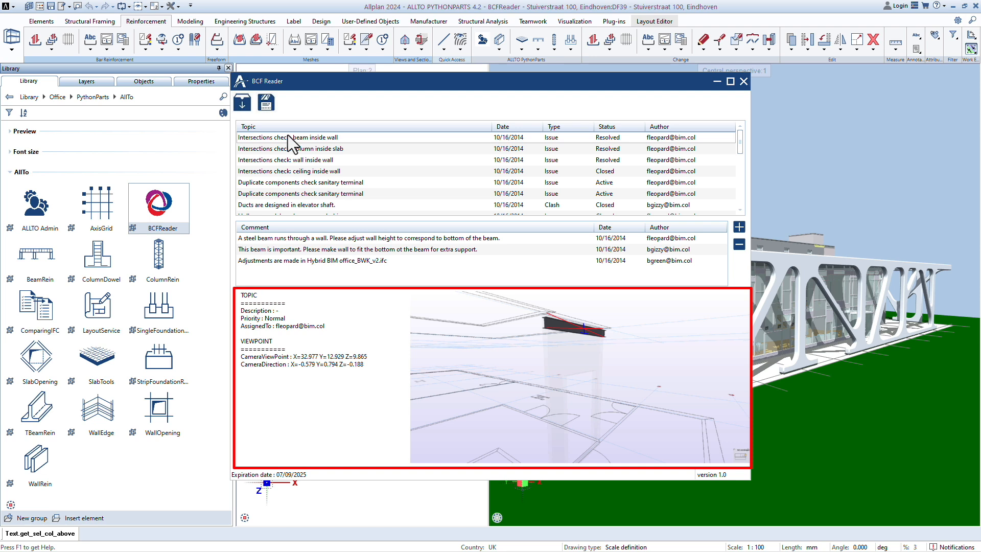
scroll("down", 3)
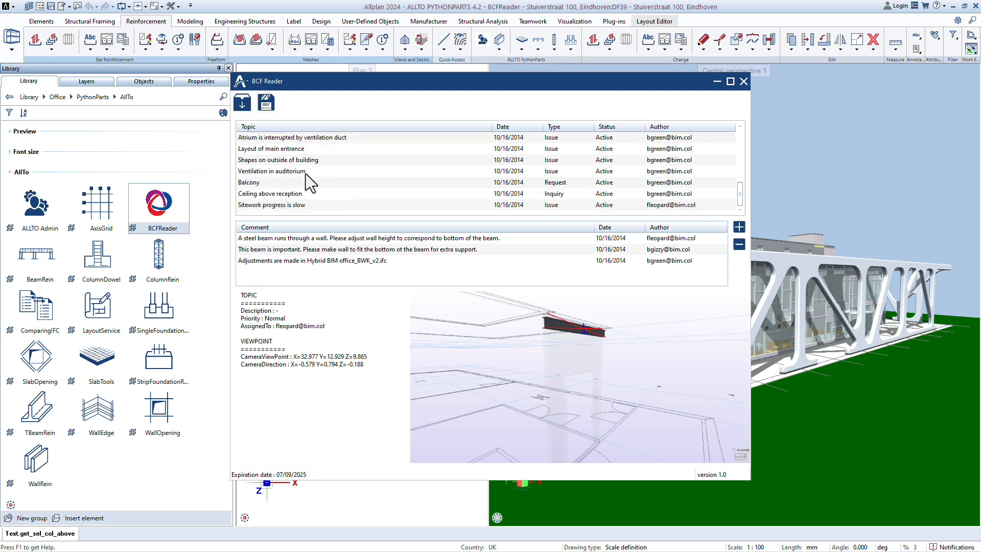
left_click(278, 159)
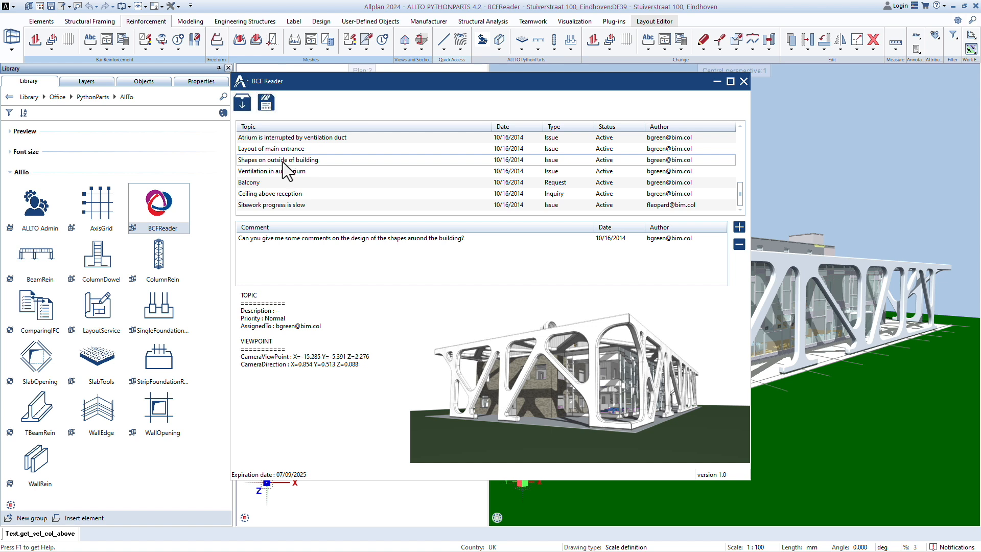
- Add a comment by AlltoSoftware dated 15/07/2024: 'It's good. Do you have any ideas?'
left_click(739, 226)
type("A")
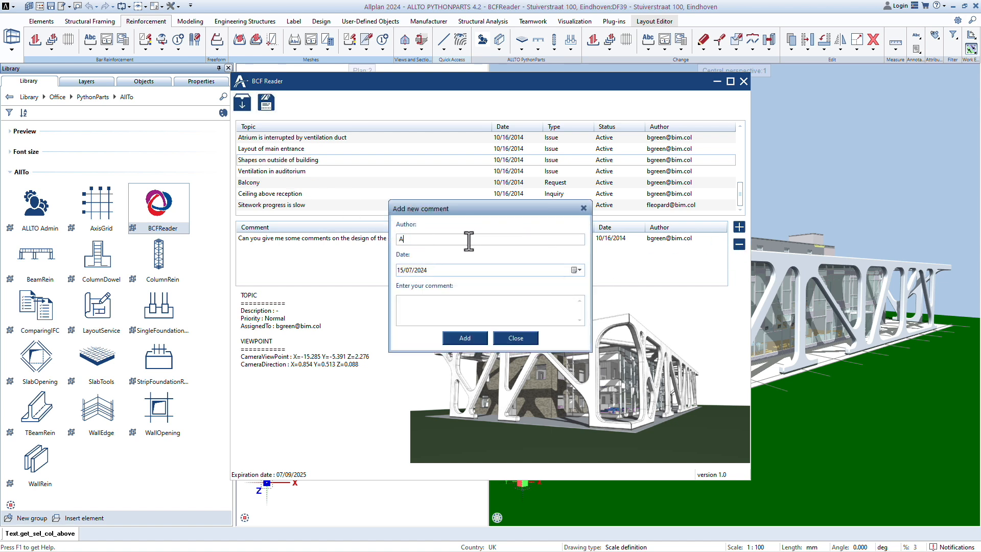
type("lltoSoftware")
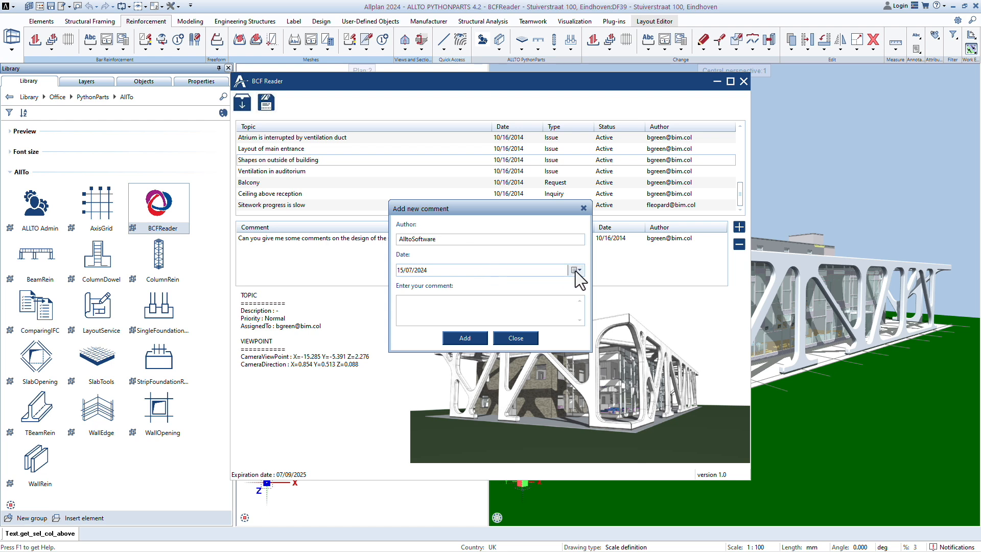
left_click(576, 270)
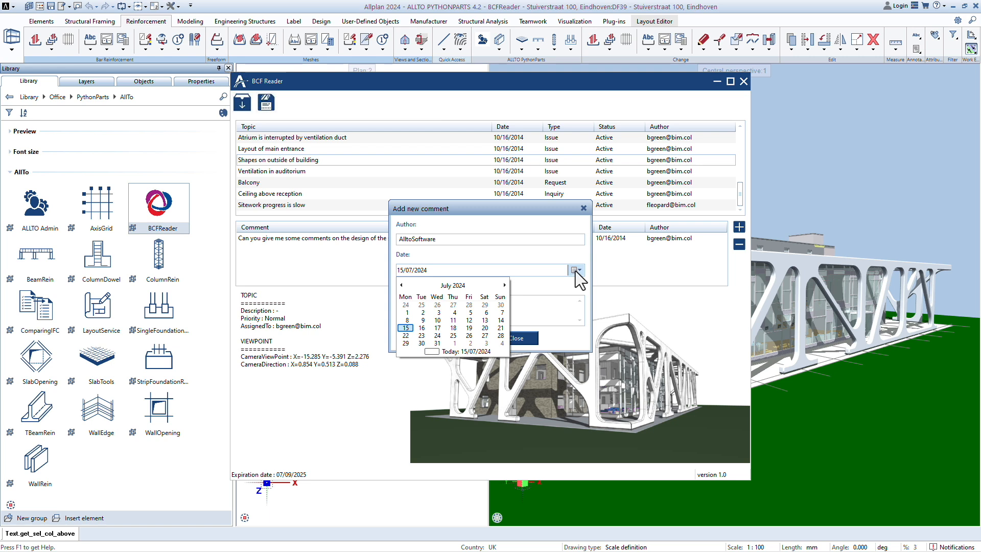
left_click(576, 270)
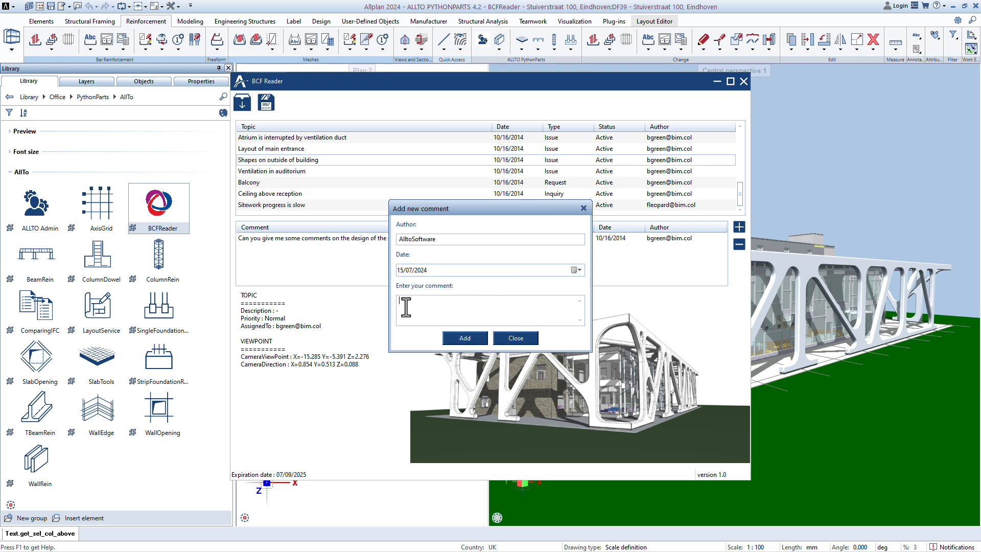
type("It's good. Do you have any ideas?")
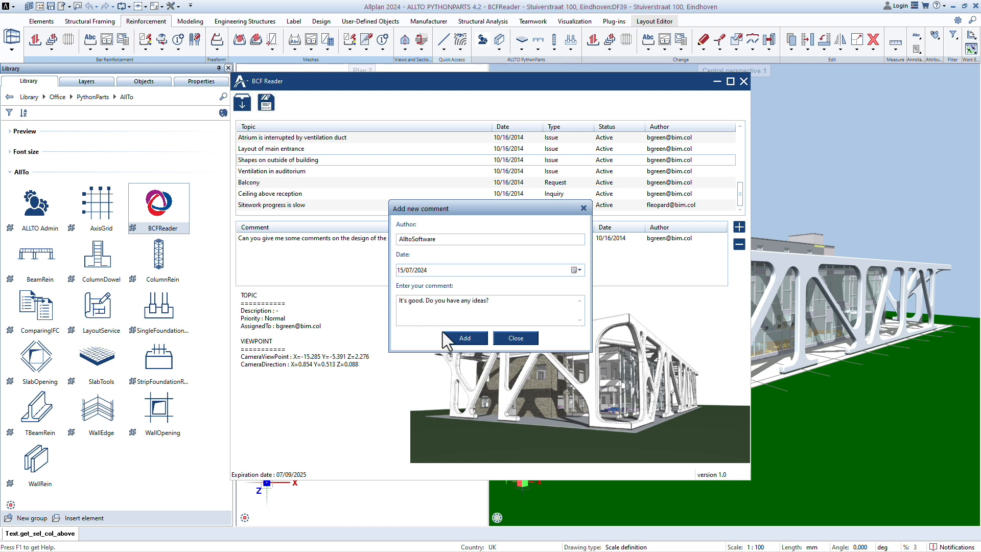
left_click(464, 339)
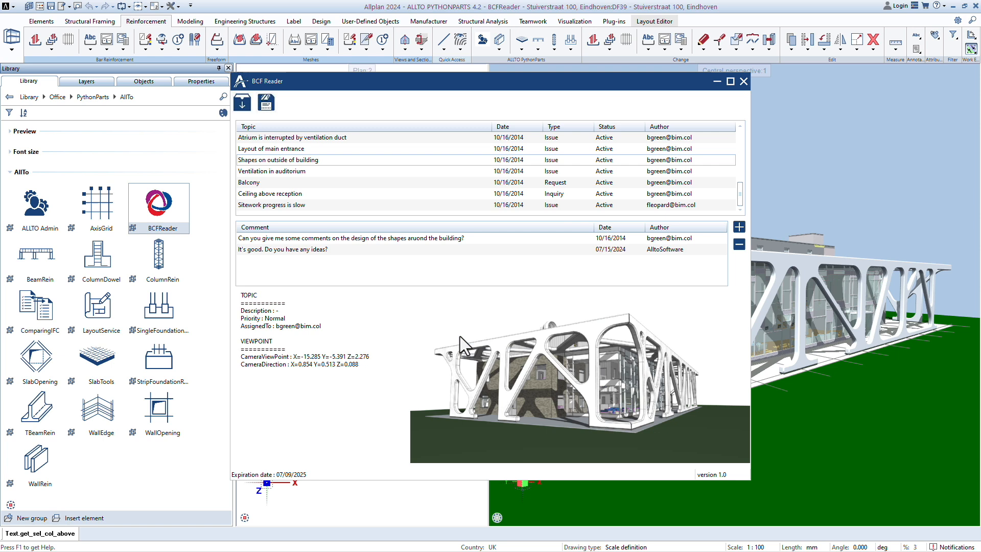
mouse_move(318, 258)
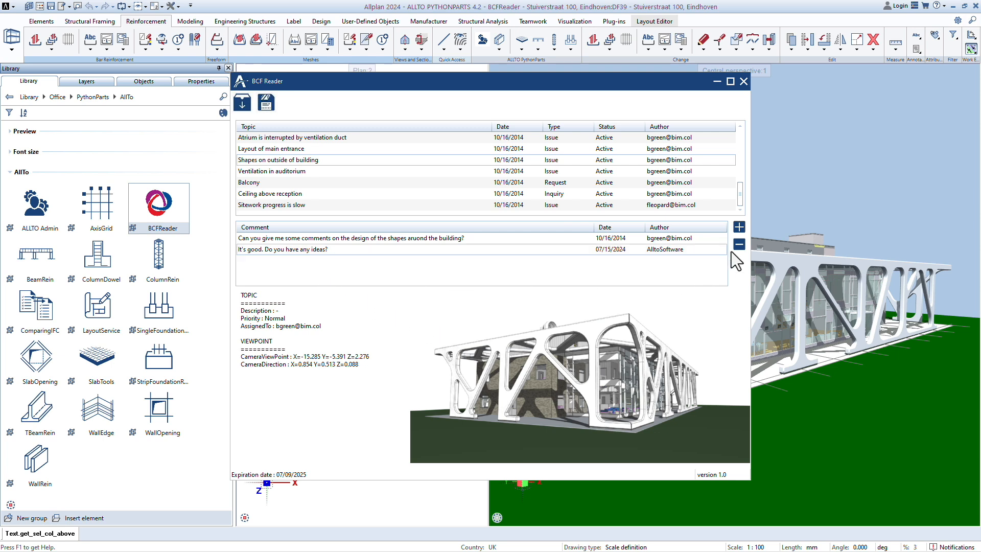
- Delete the AlltoSoftware reply, confirming the deletion and its success message
left_click(738, 244)
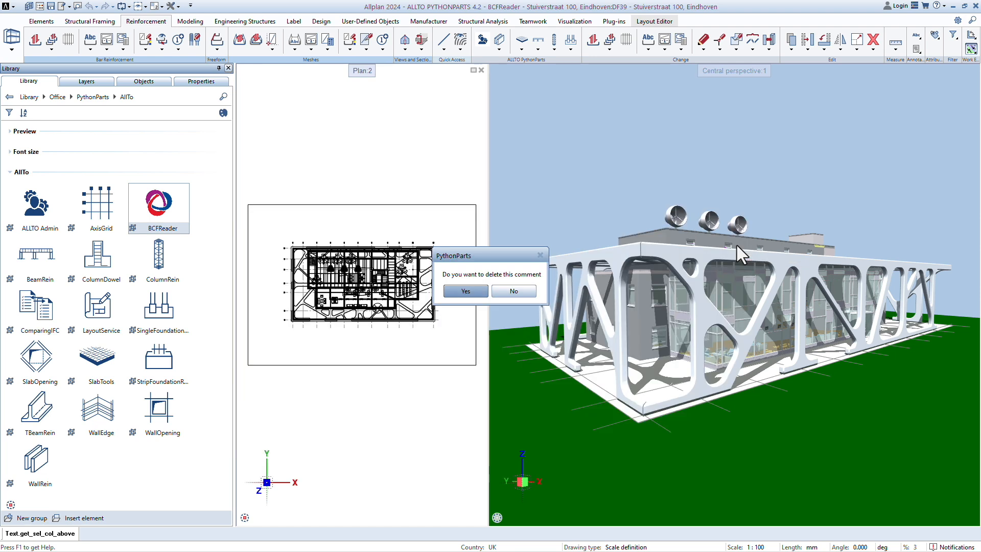
left_click(464, 291)
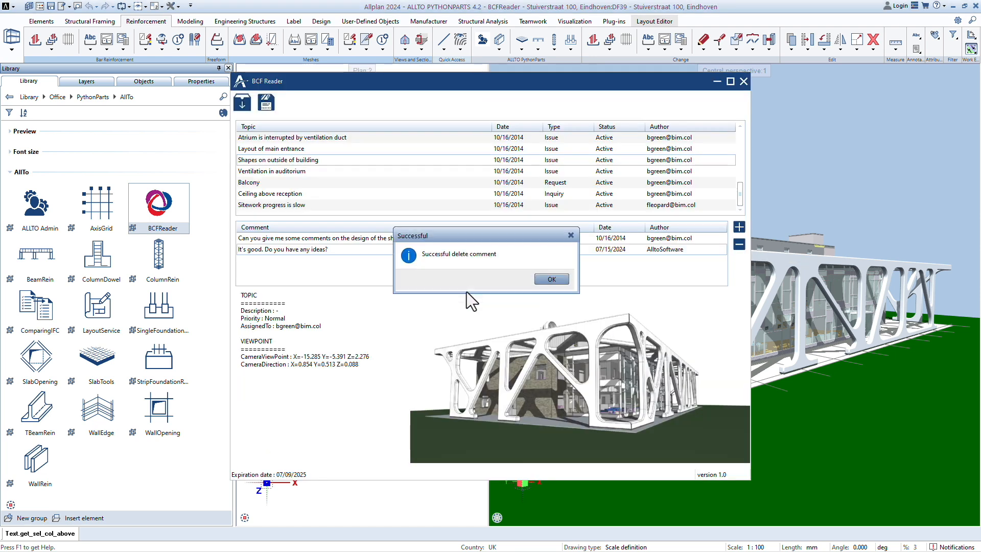
left_click(550, 278)
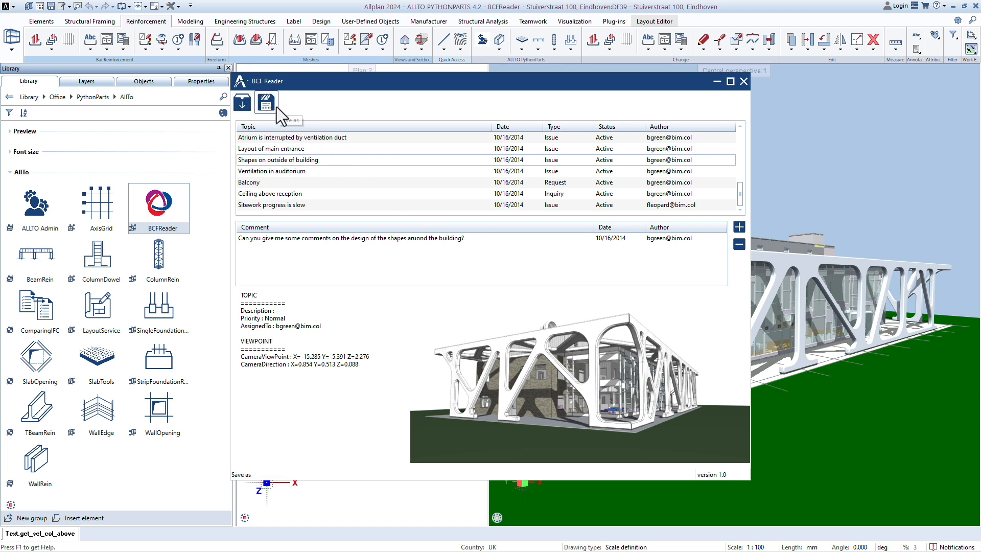
- Save the edited BCF data as new file MyProject2-1.bcfzip on the Desktop
left_click(266, 101)
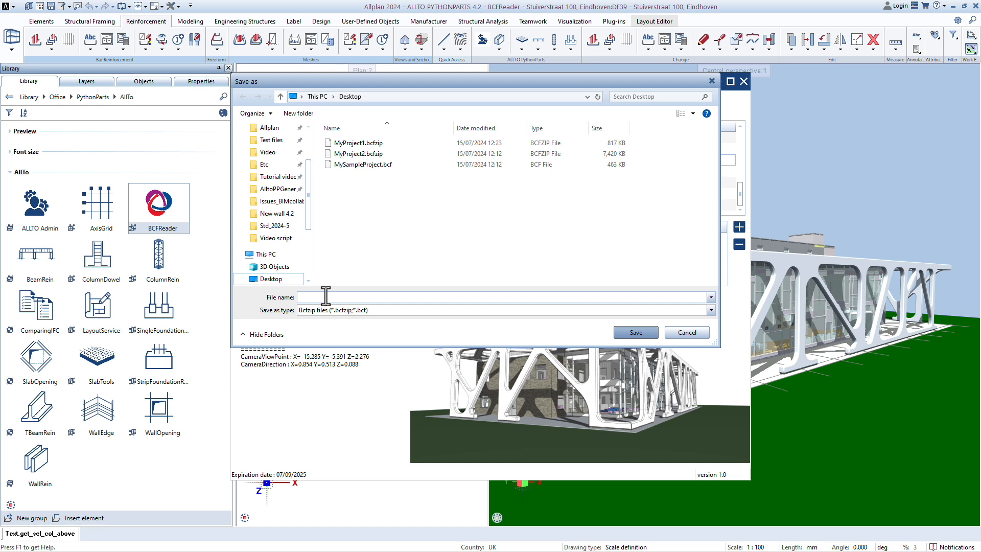
type("MyProject2-1")
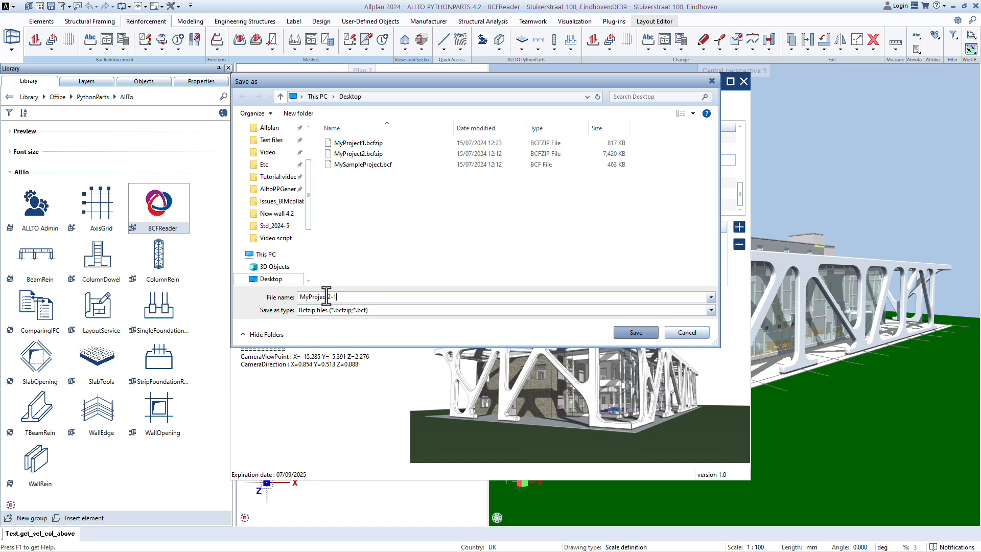
left_click(635, 332)
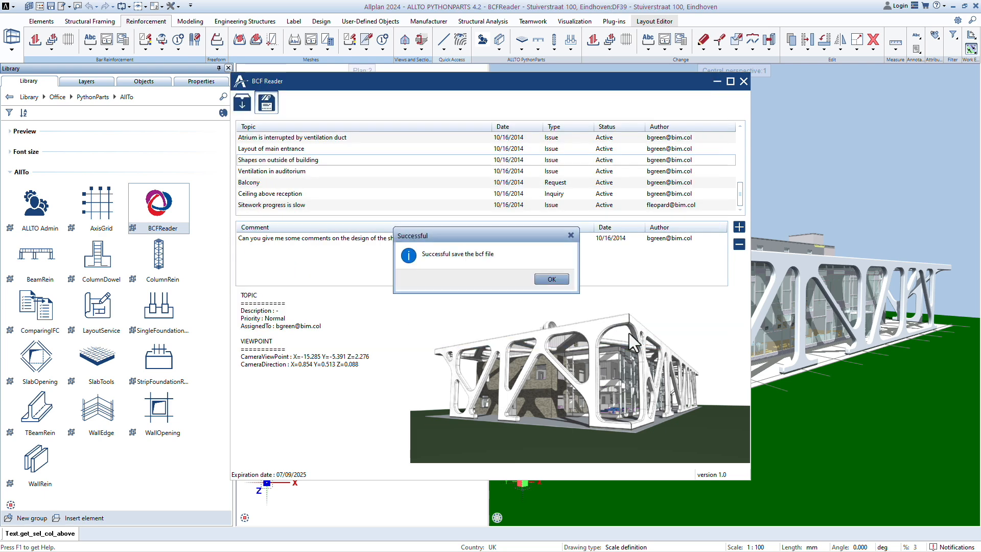